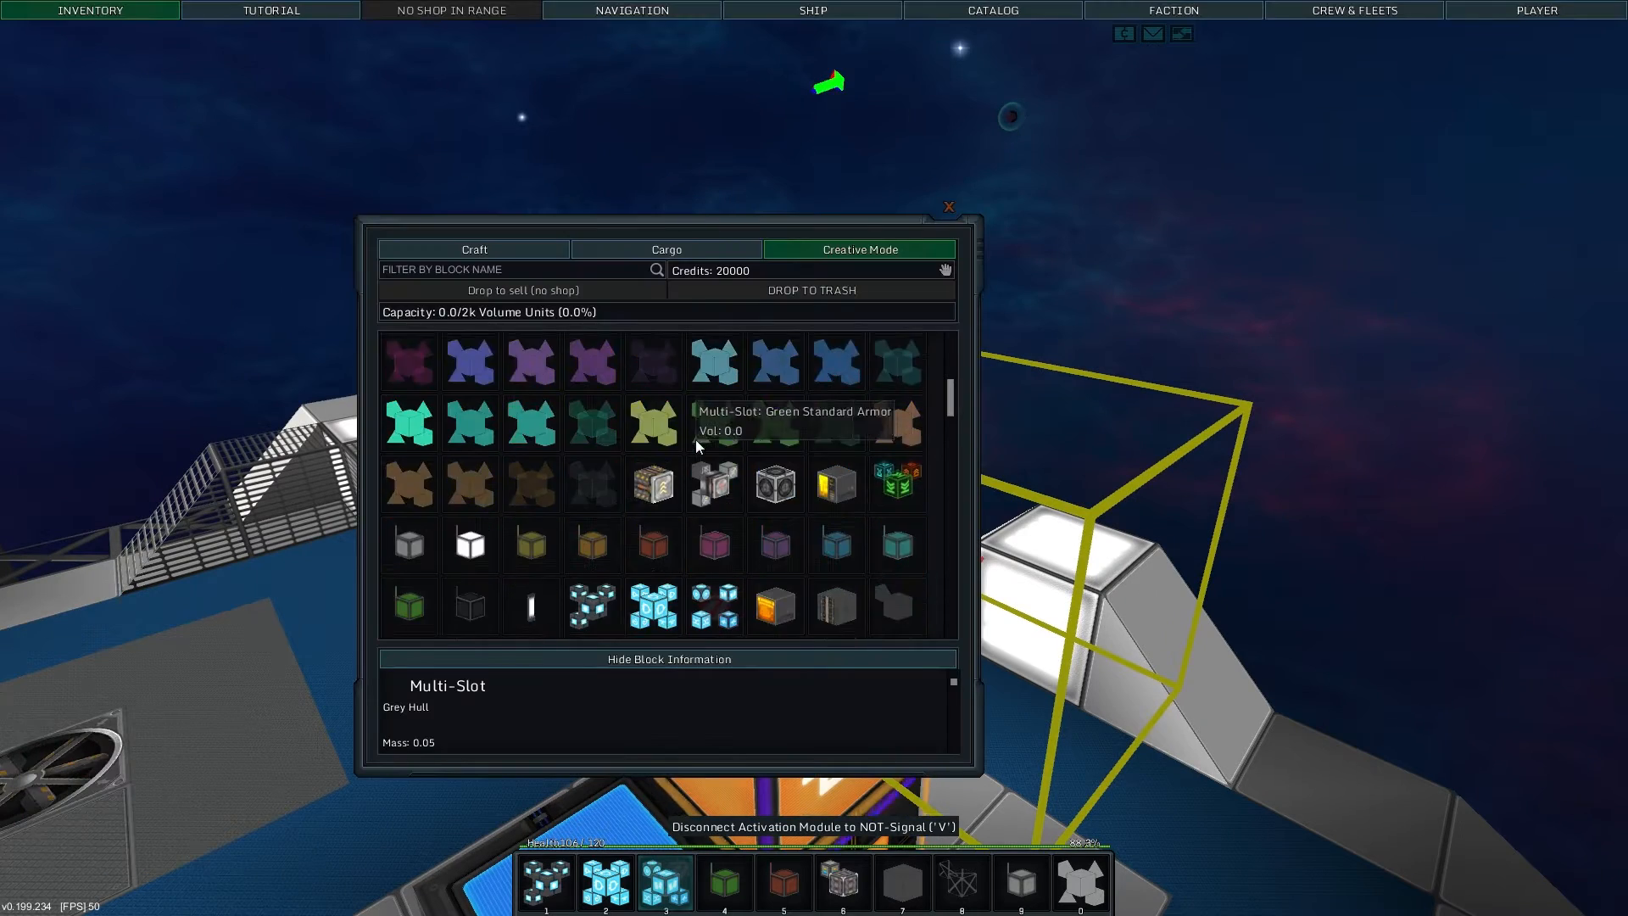
Step: Scroll the Creative inventory and pick a block for the hotbar
scroll(down, 3)
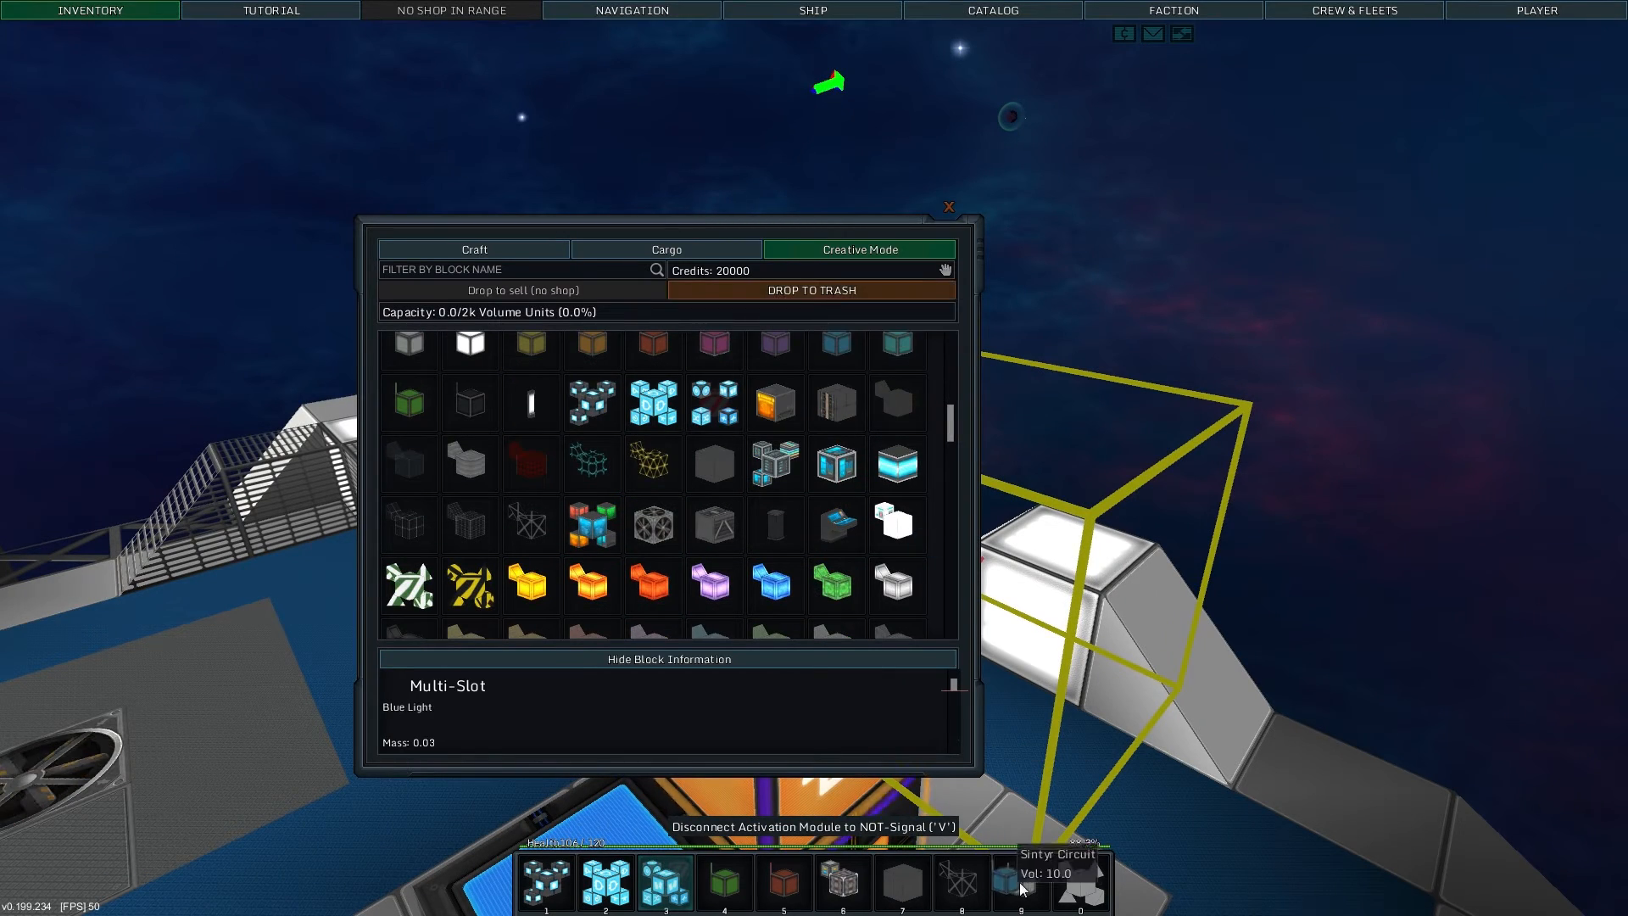
click(948, 206)
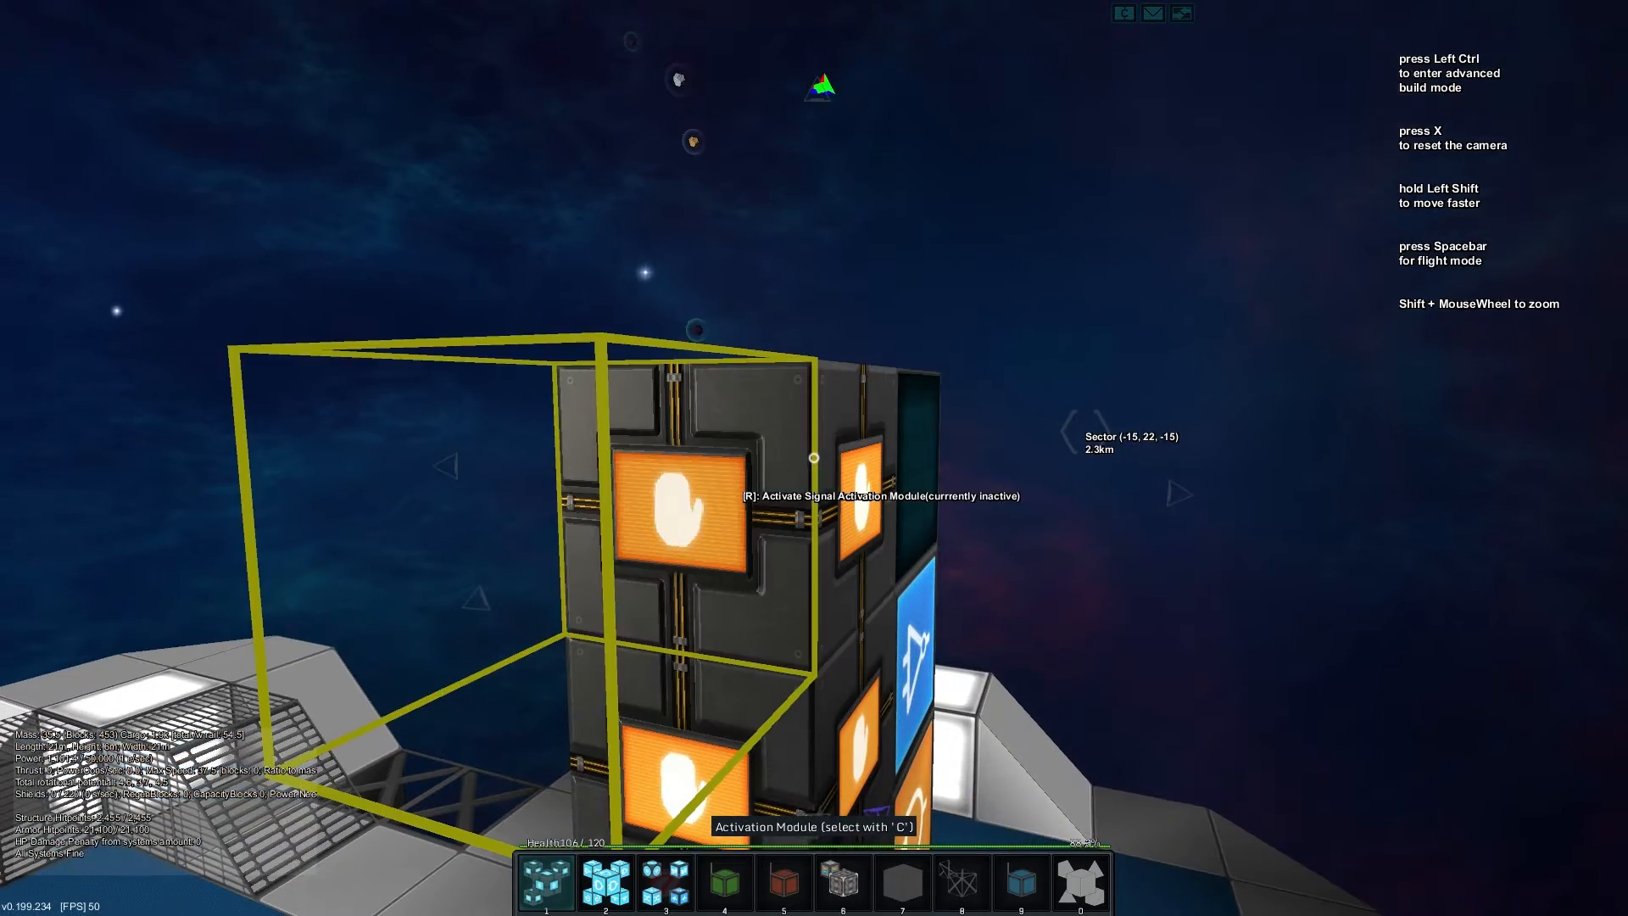
Step: Open the Edit Sign dialog on the display module with R
key(r)
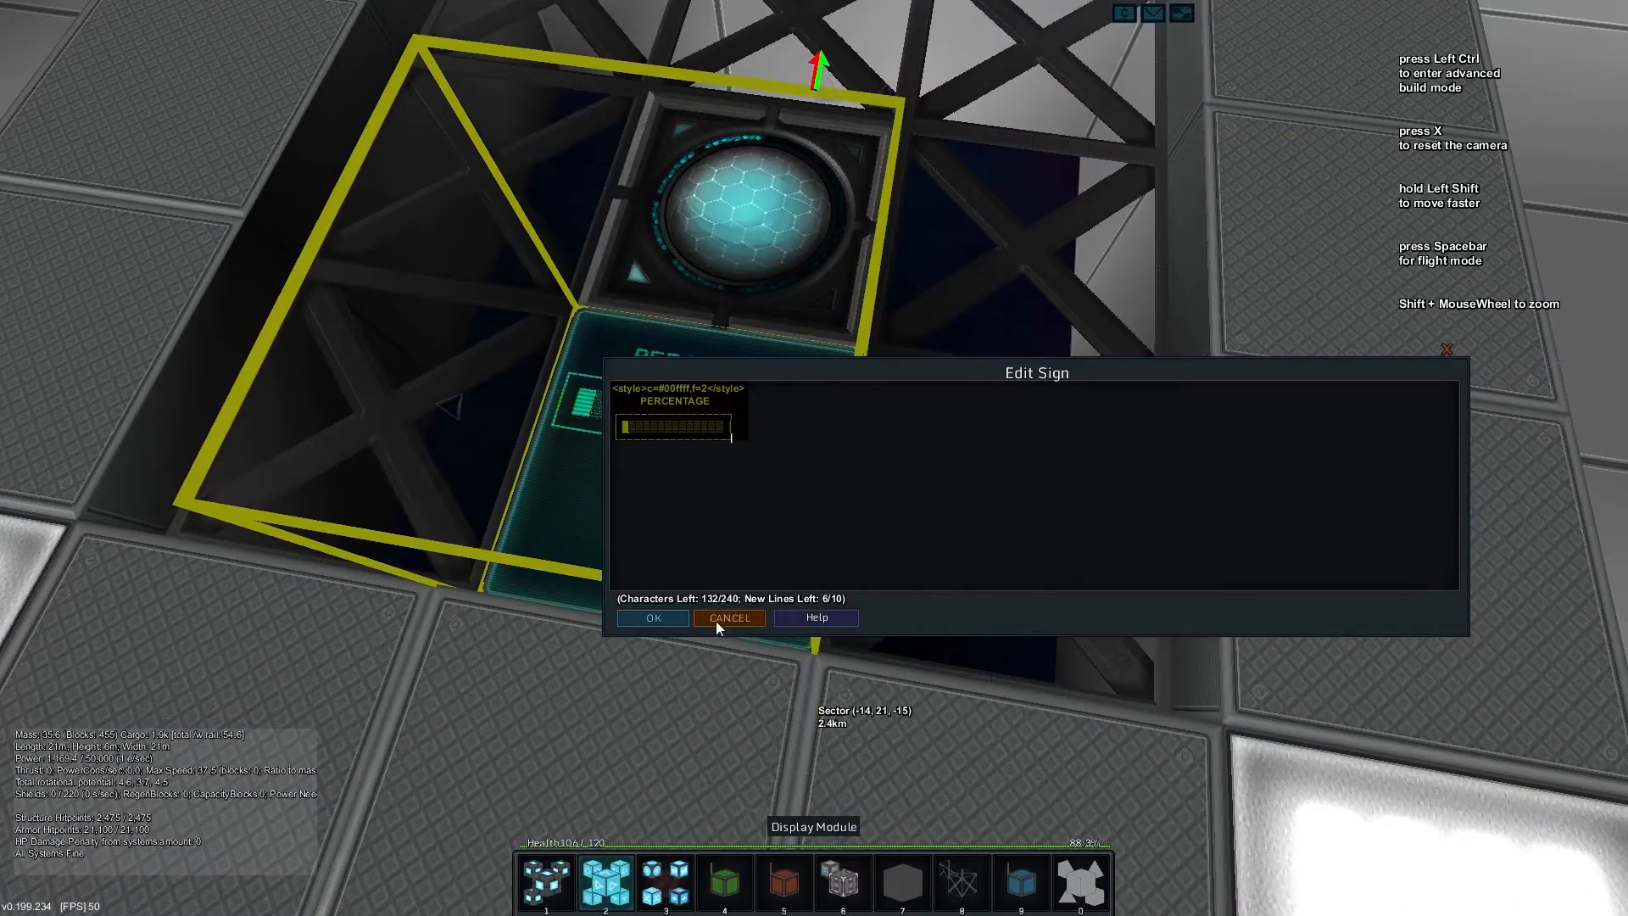
Step: Close the sign editor and hold Left Ctrl for advanced build mode
click(729, 618)
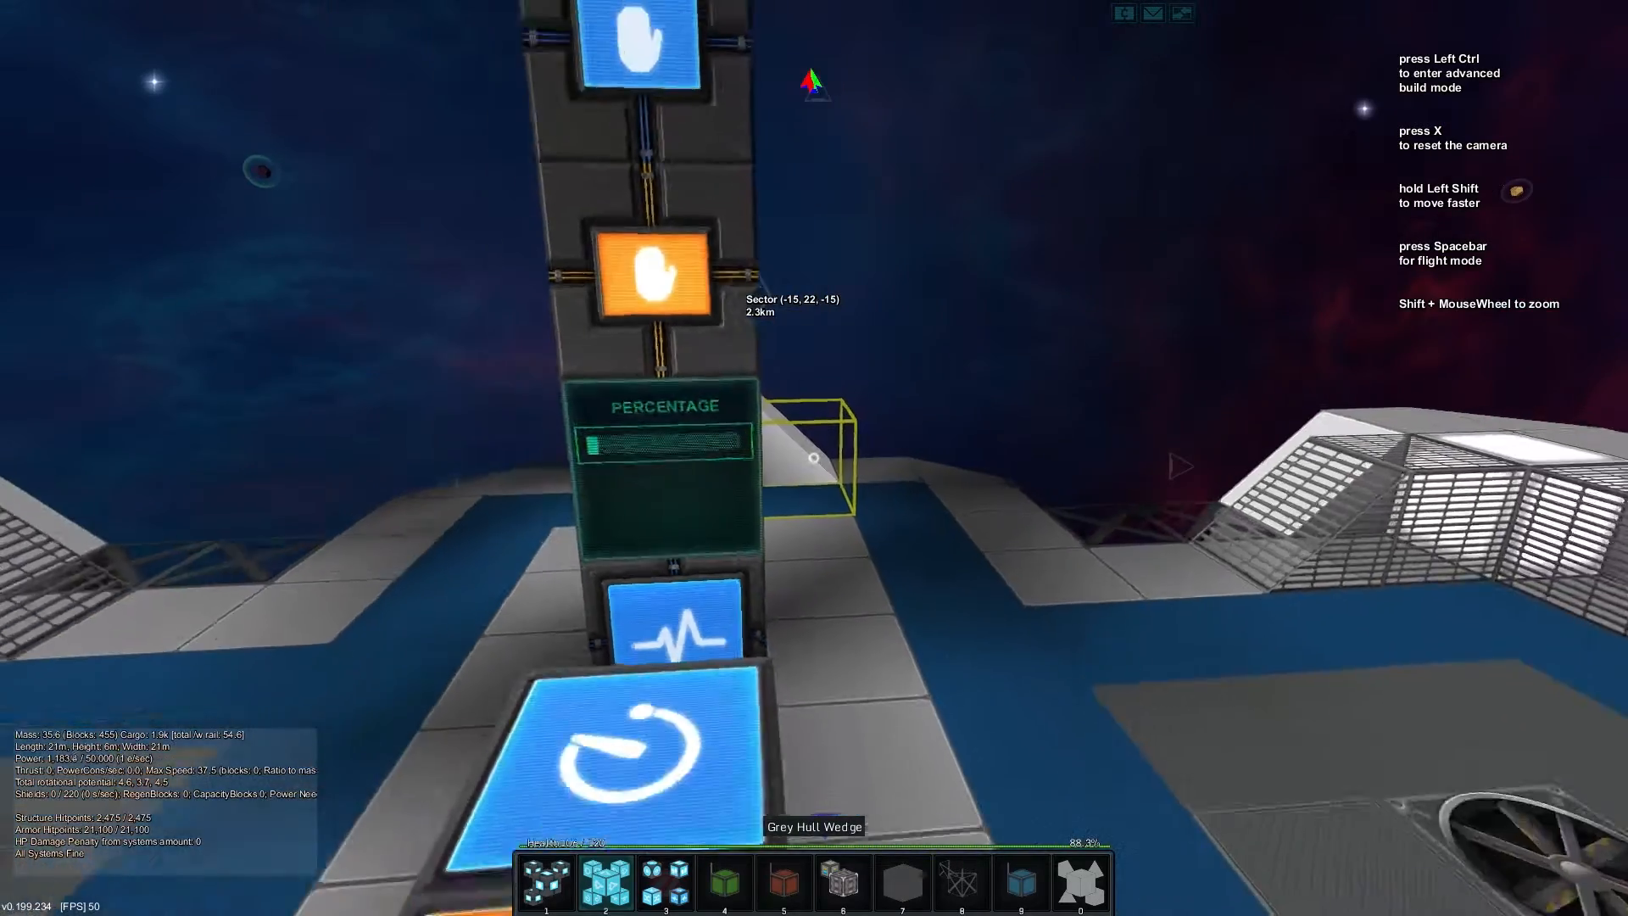
key(ctrl)
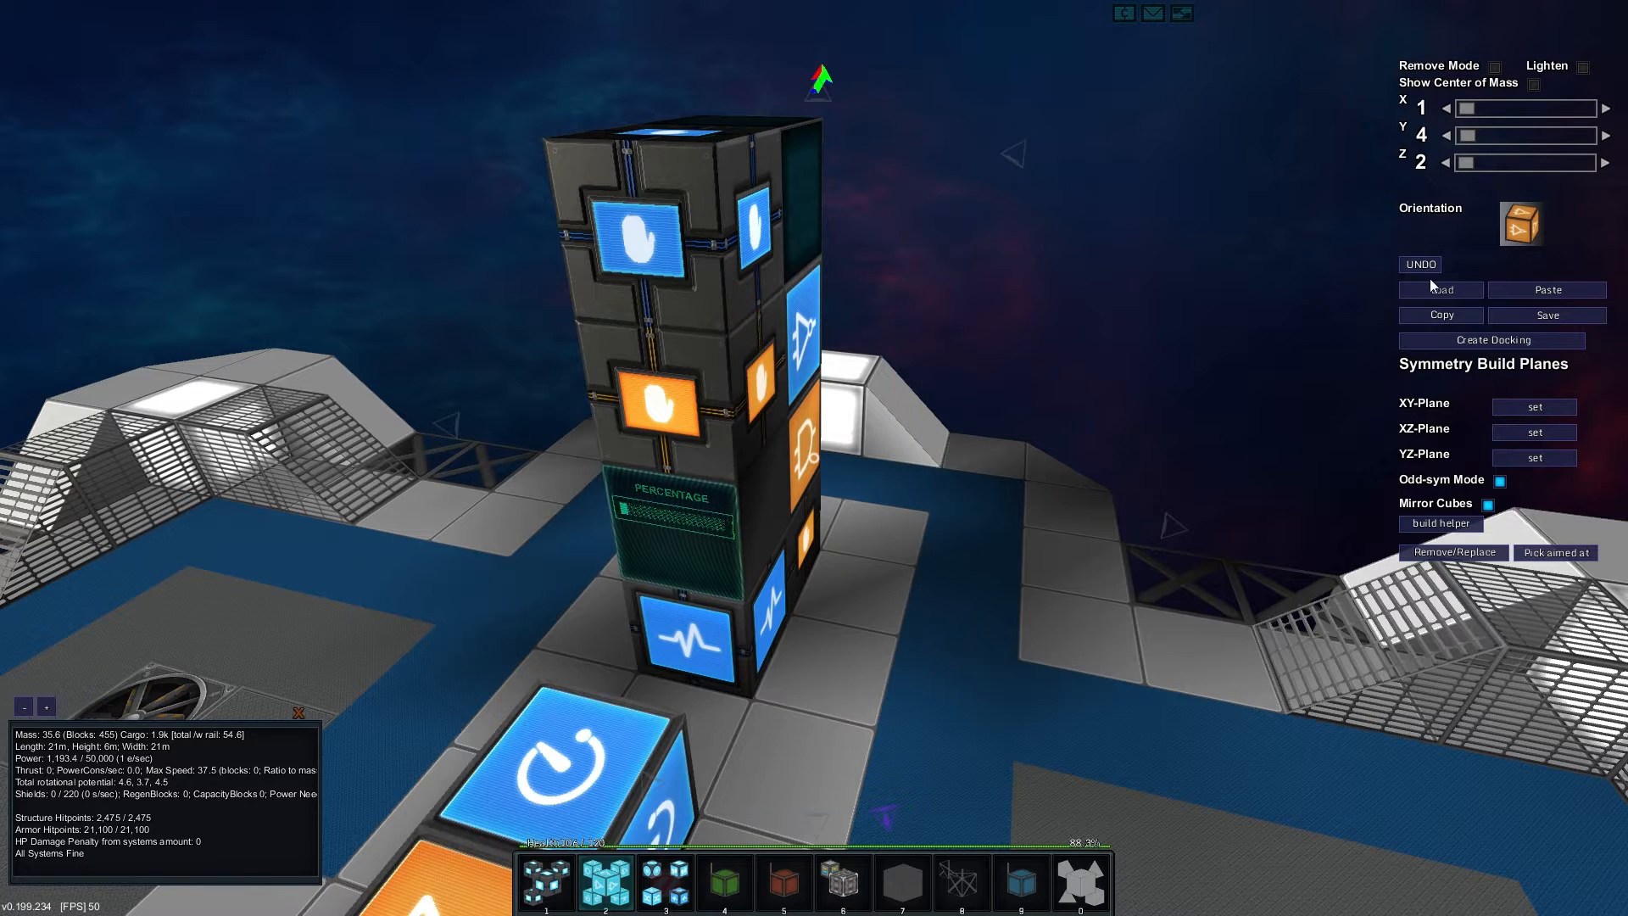
Step: Paste the display column to form a row of PERCENTAGE displays
click(1442, 315)
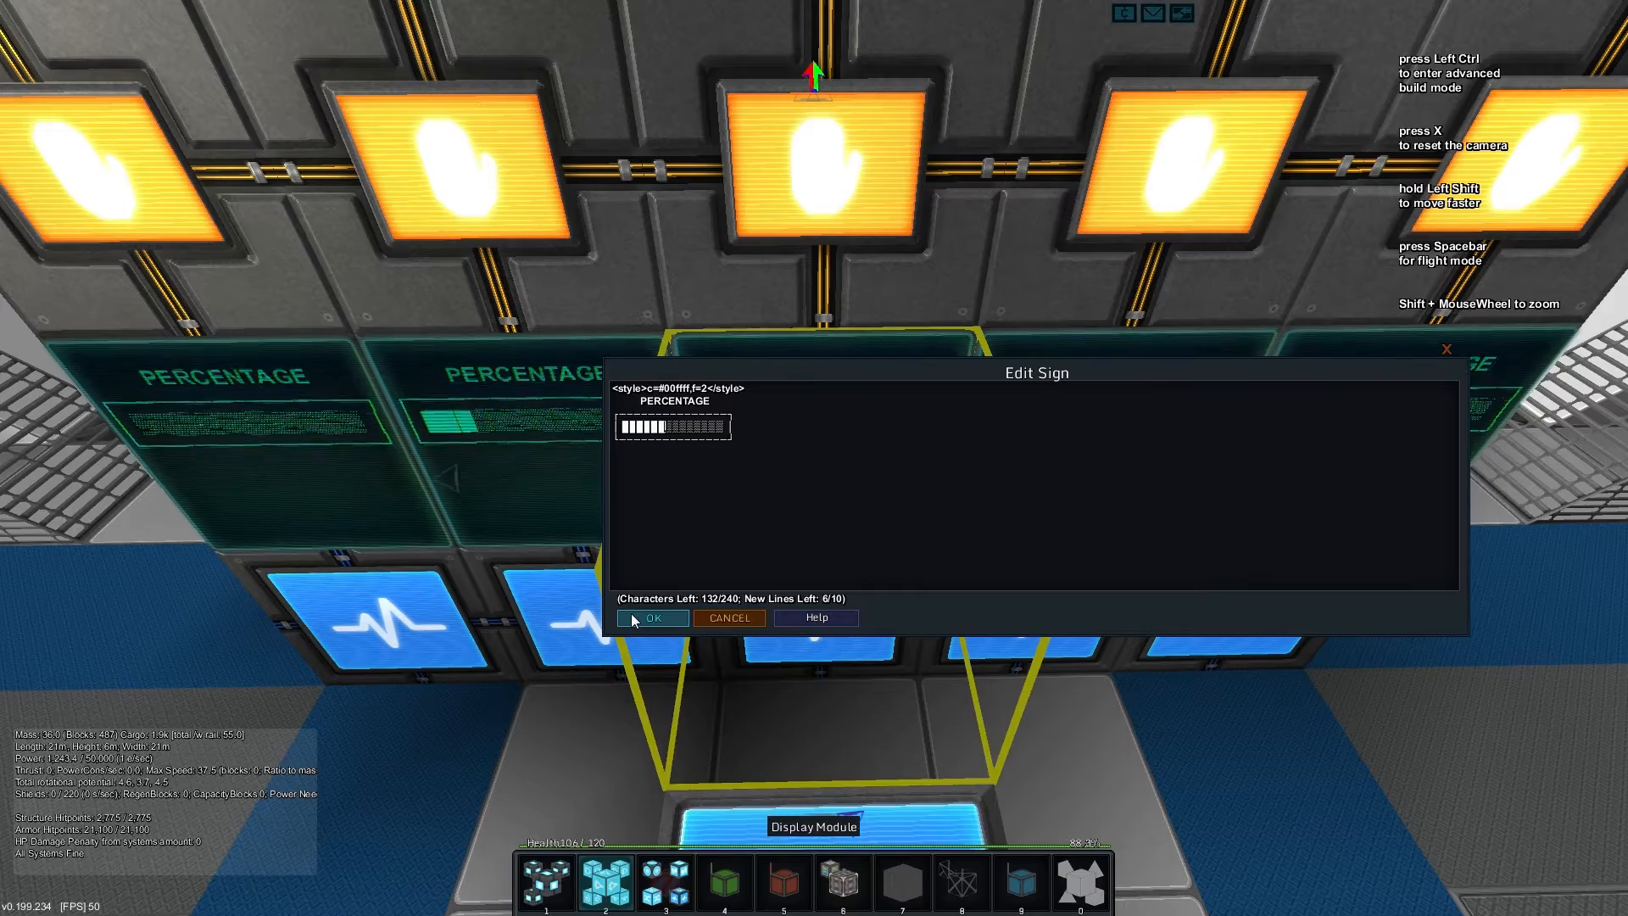
Step: Confirm progressively longer bar text on successive PERCENTAGE displays
click(655, 618)
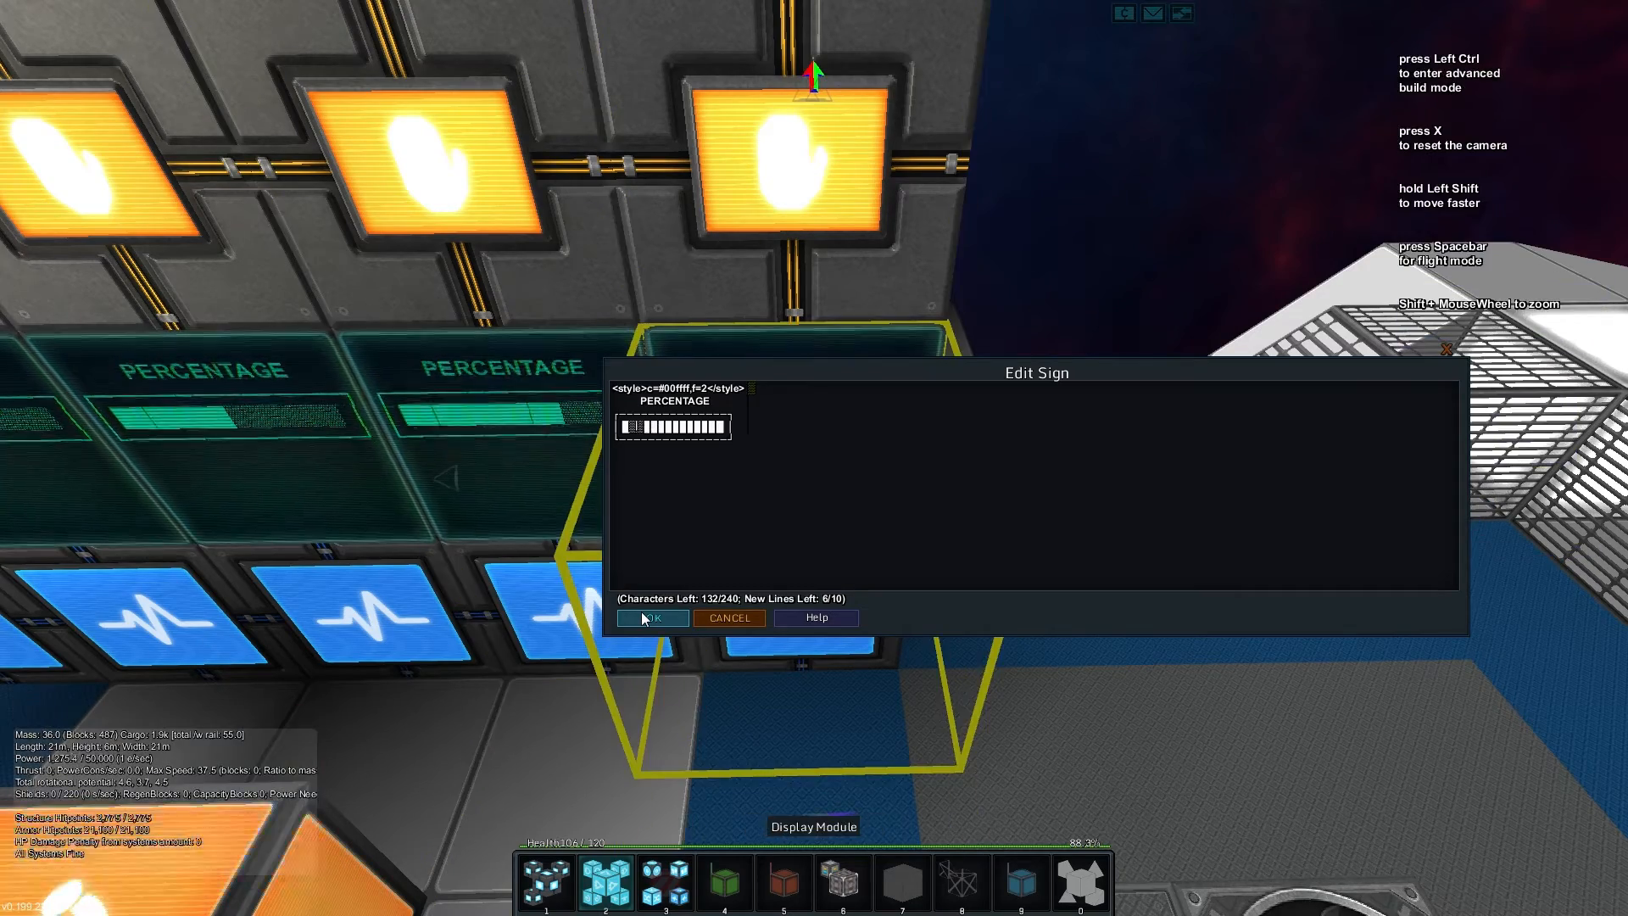
click(651, 617)
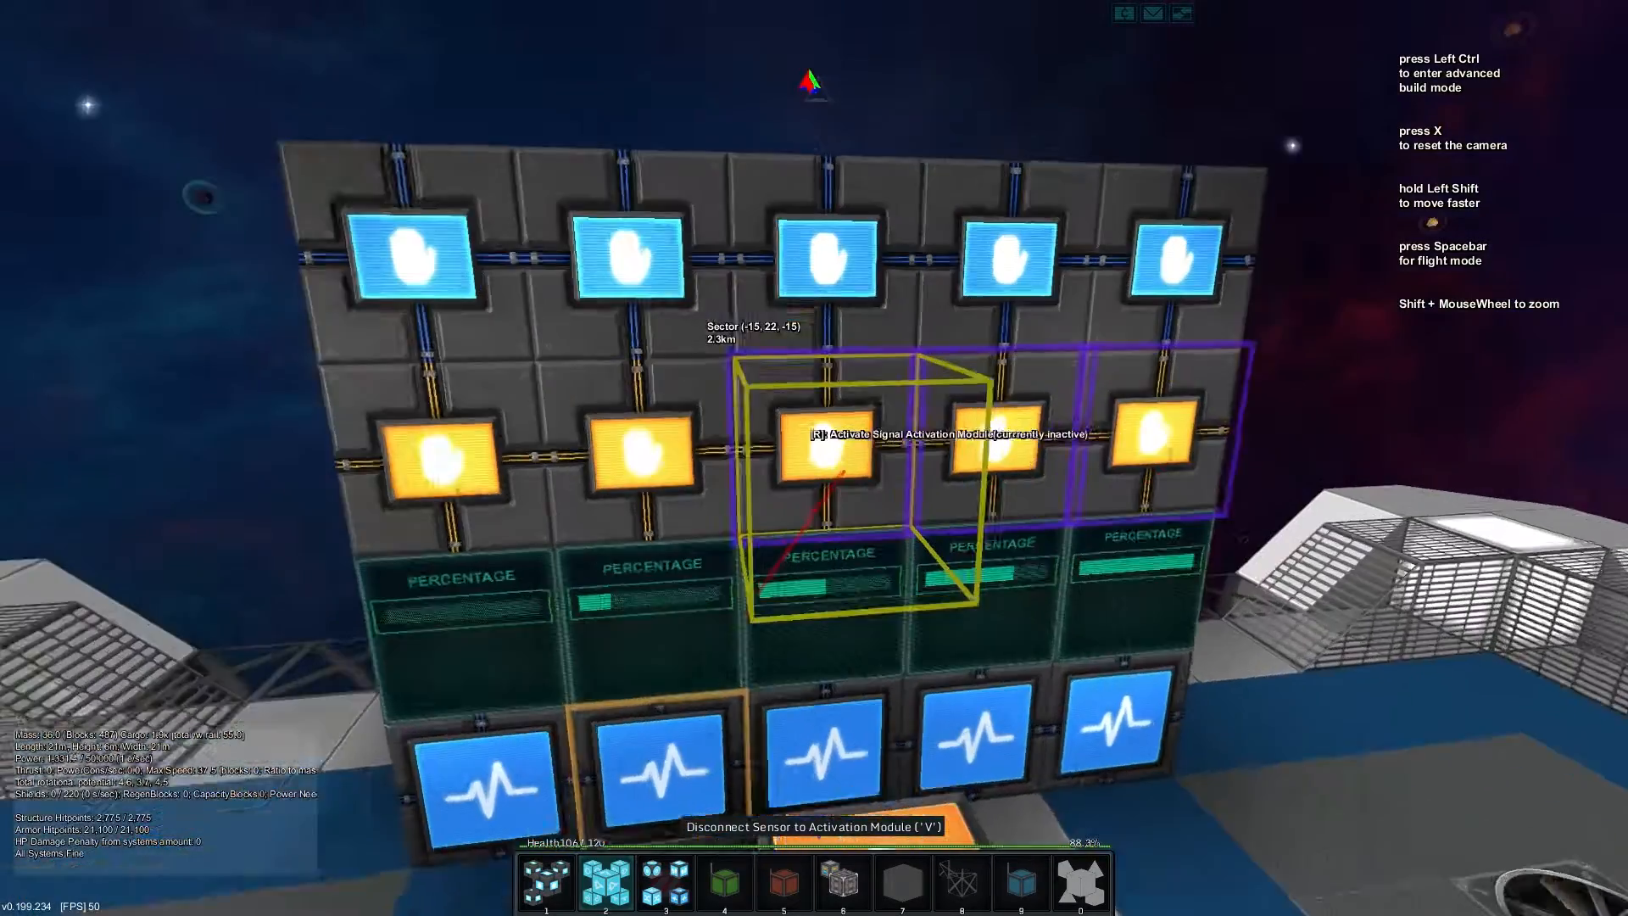
Step: Press R on a logic block while linking sensors to activation modules
key(r)
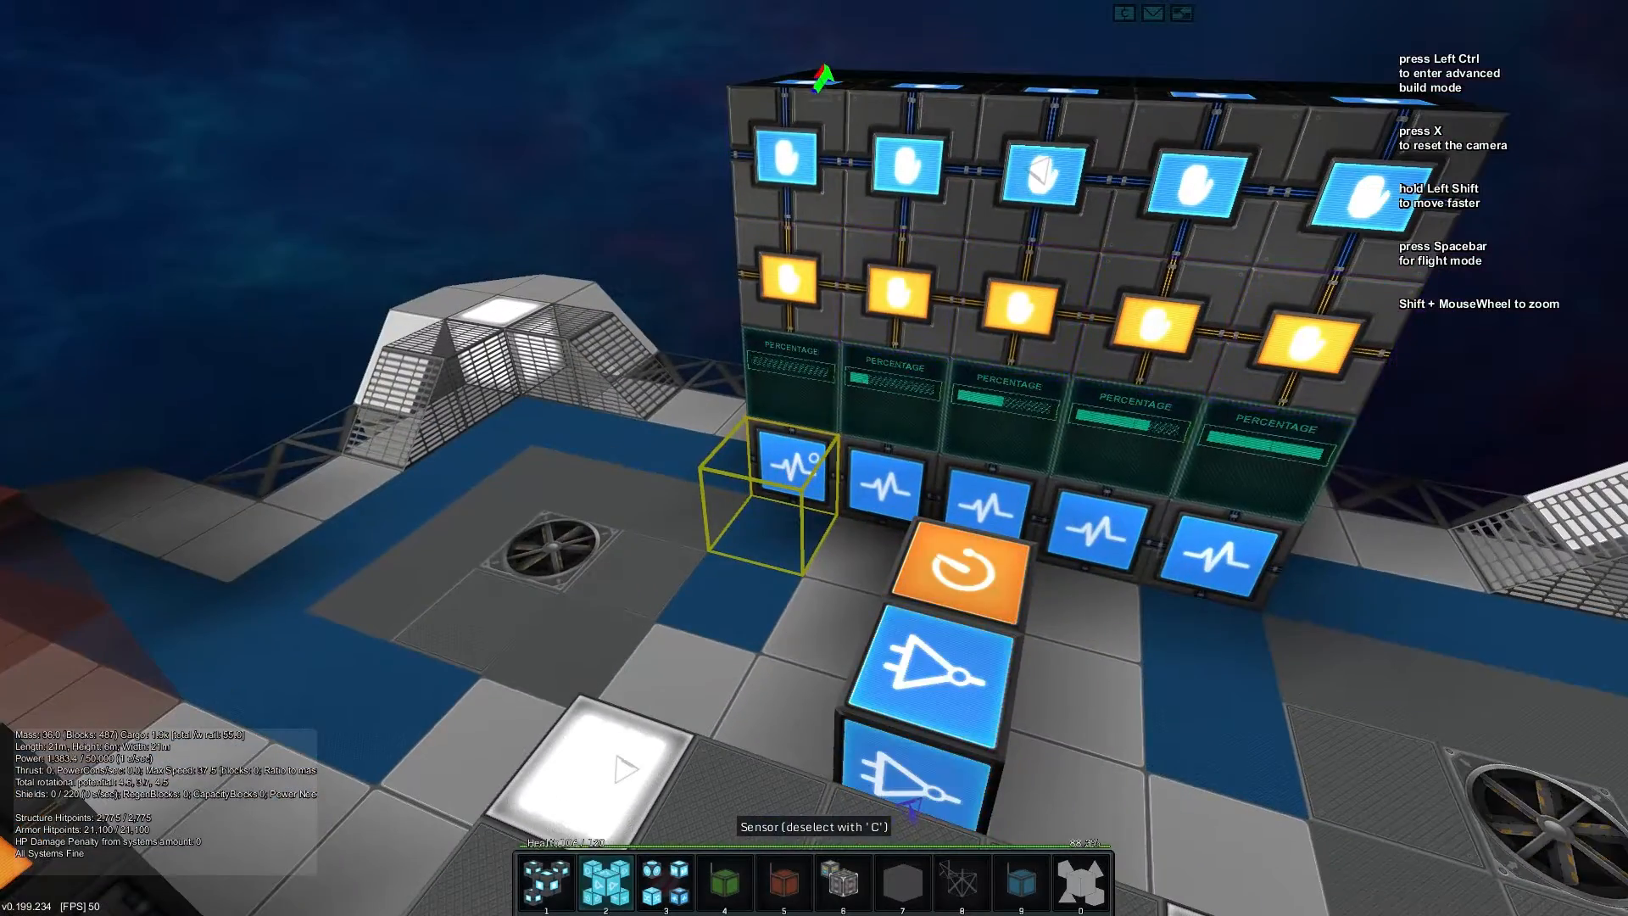
mouse_move(812, 463)
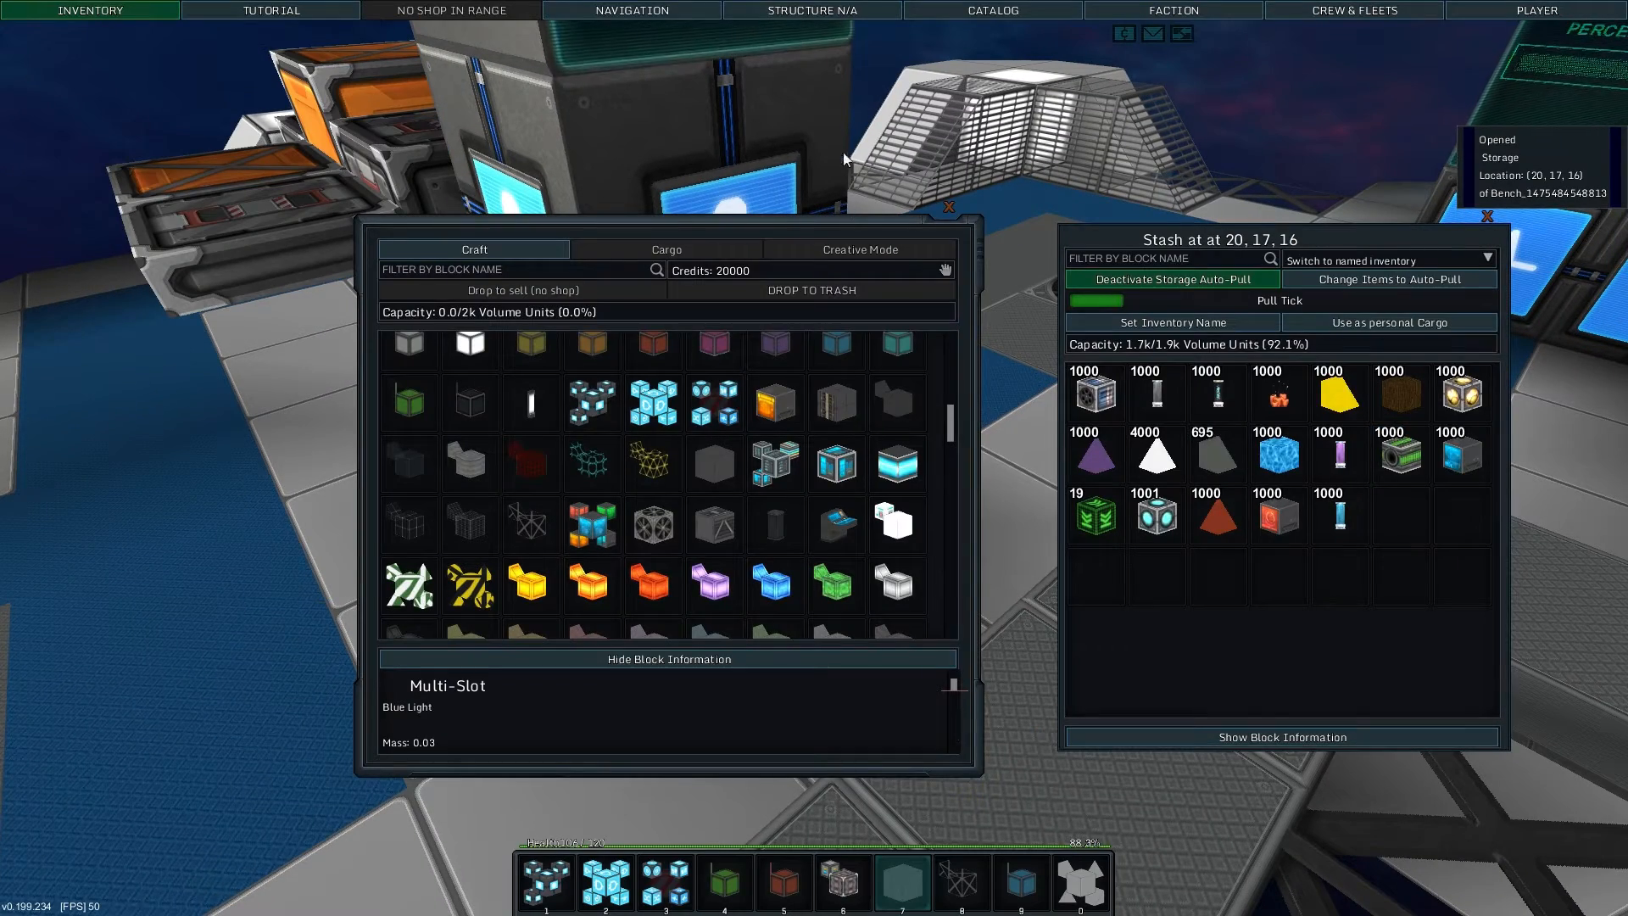
Step: Close the 92.1%-full stash window to view its nearly full display bar
key(Escape)
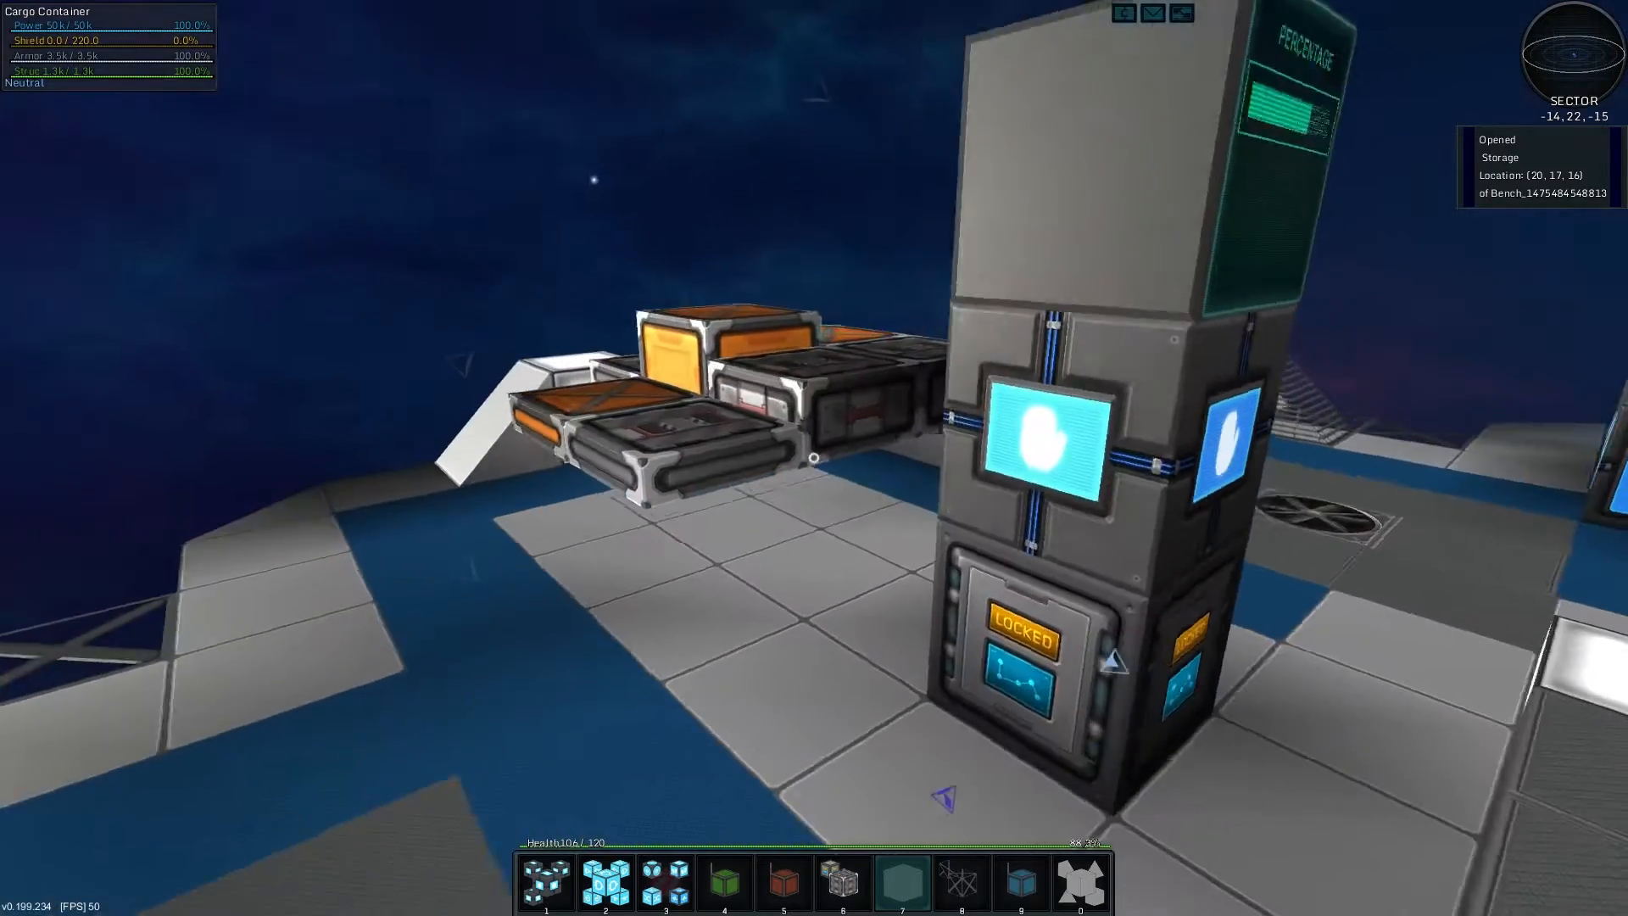
mouse_move(814, 456)
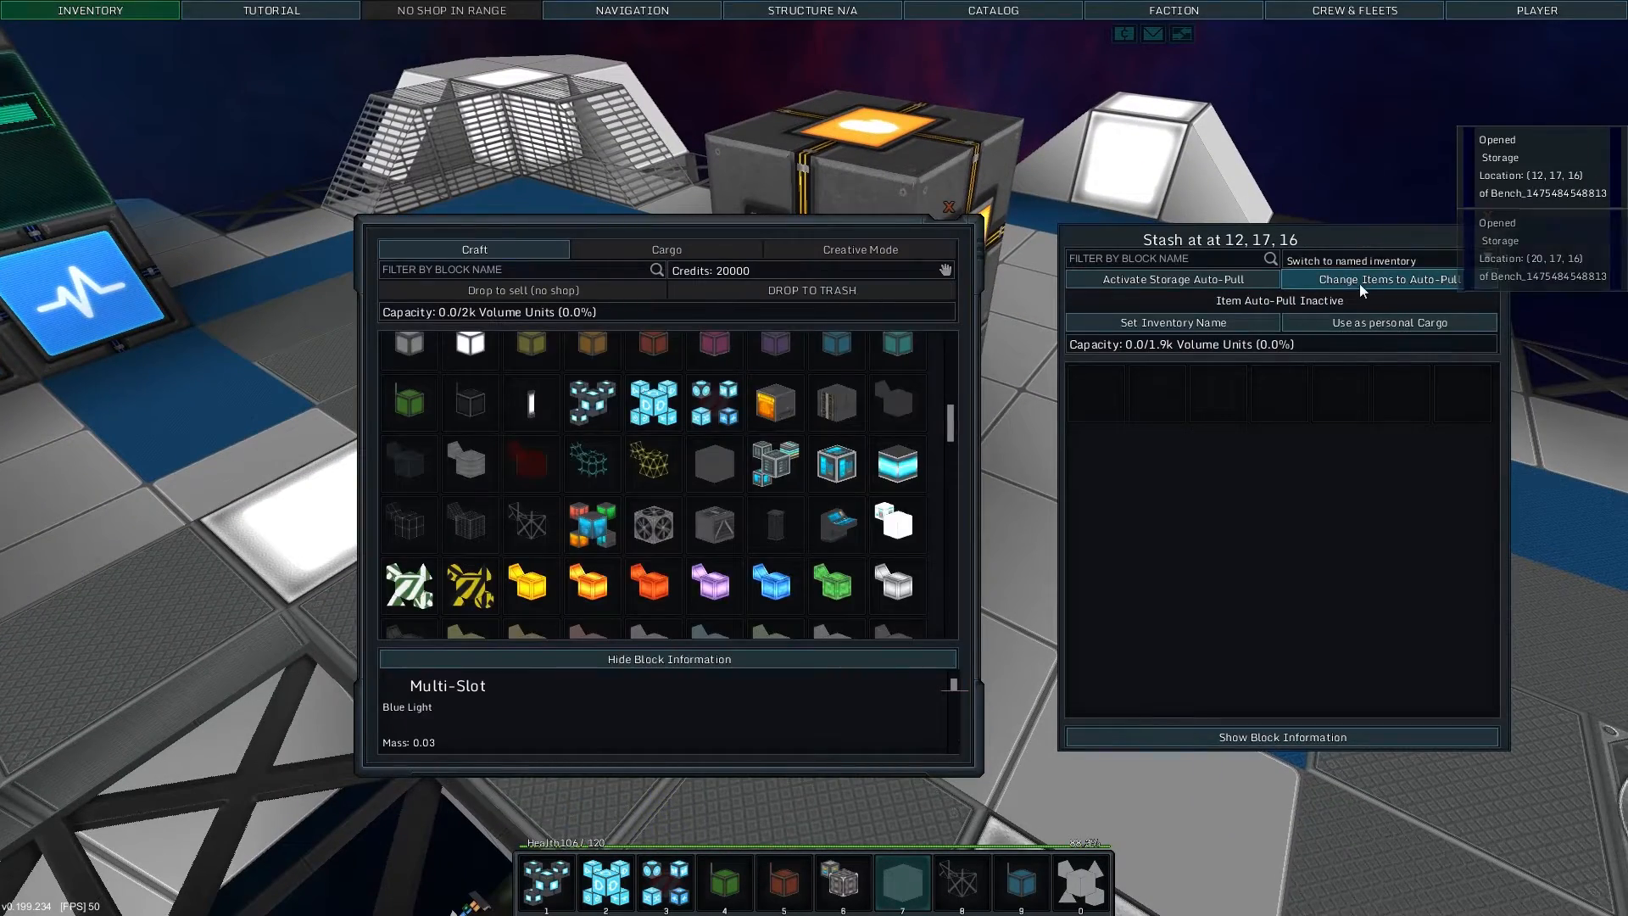
Step: Adjust the stash's auto-pull down to 27.6% capacity and close the window
click(1390, 279)
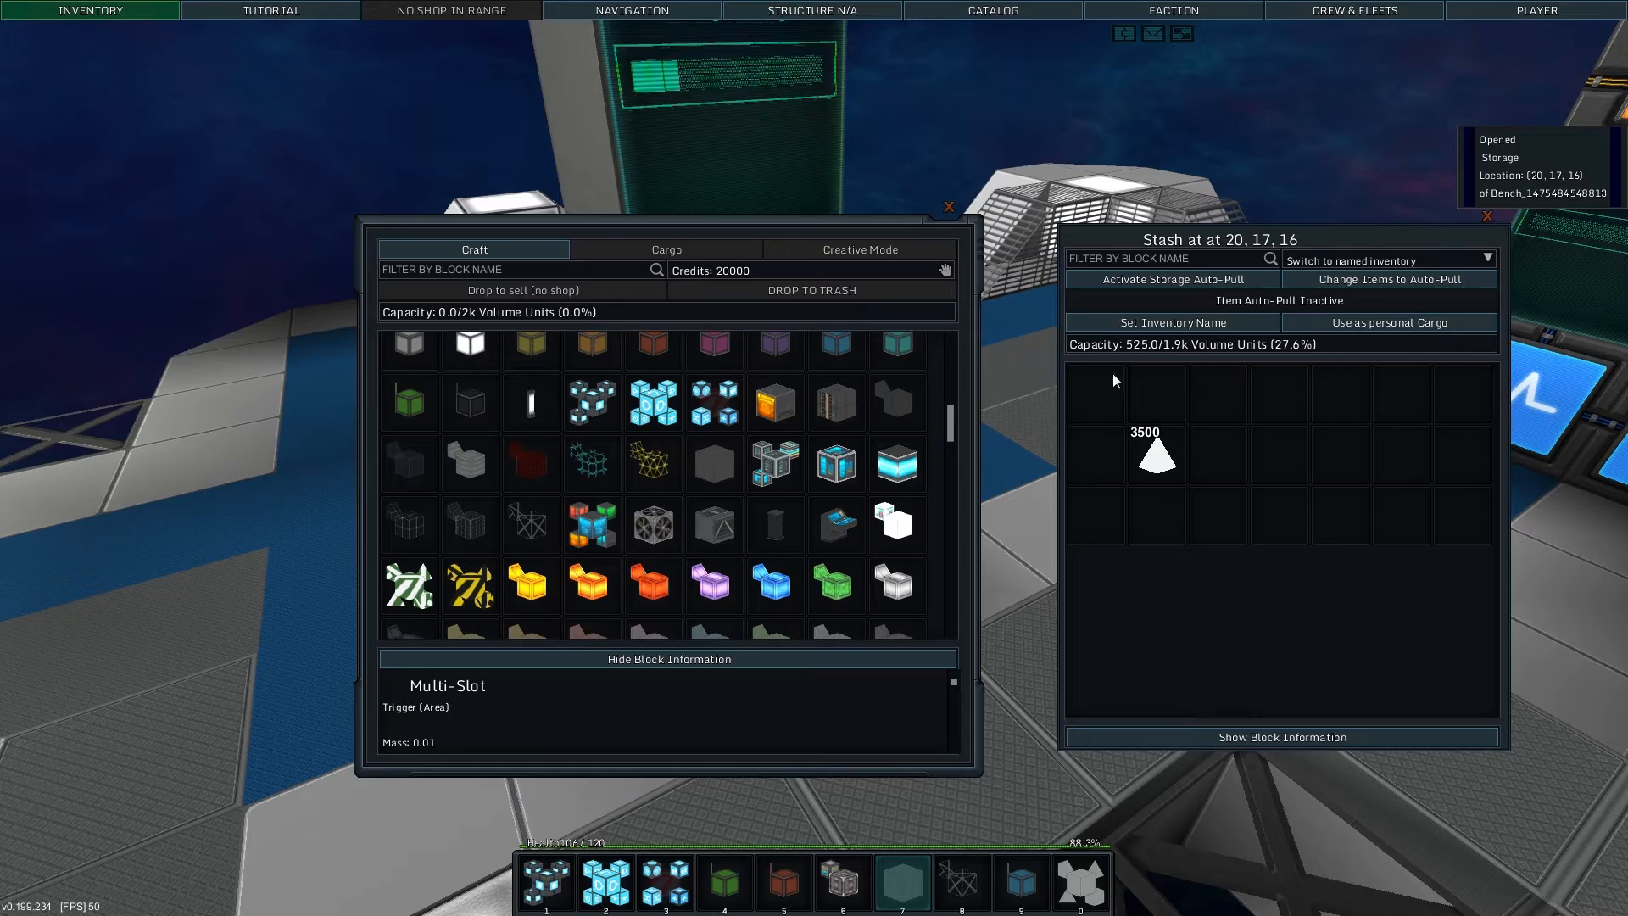
key(Escape)
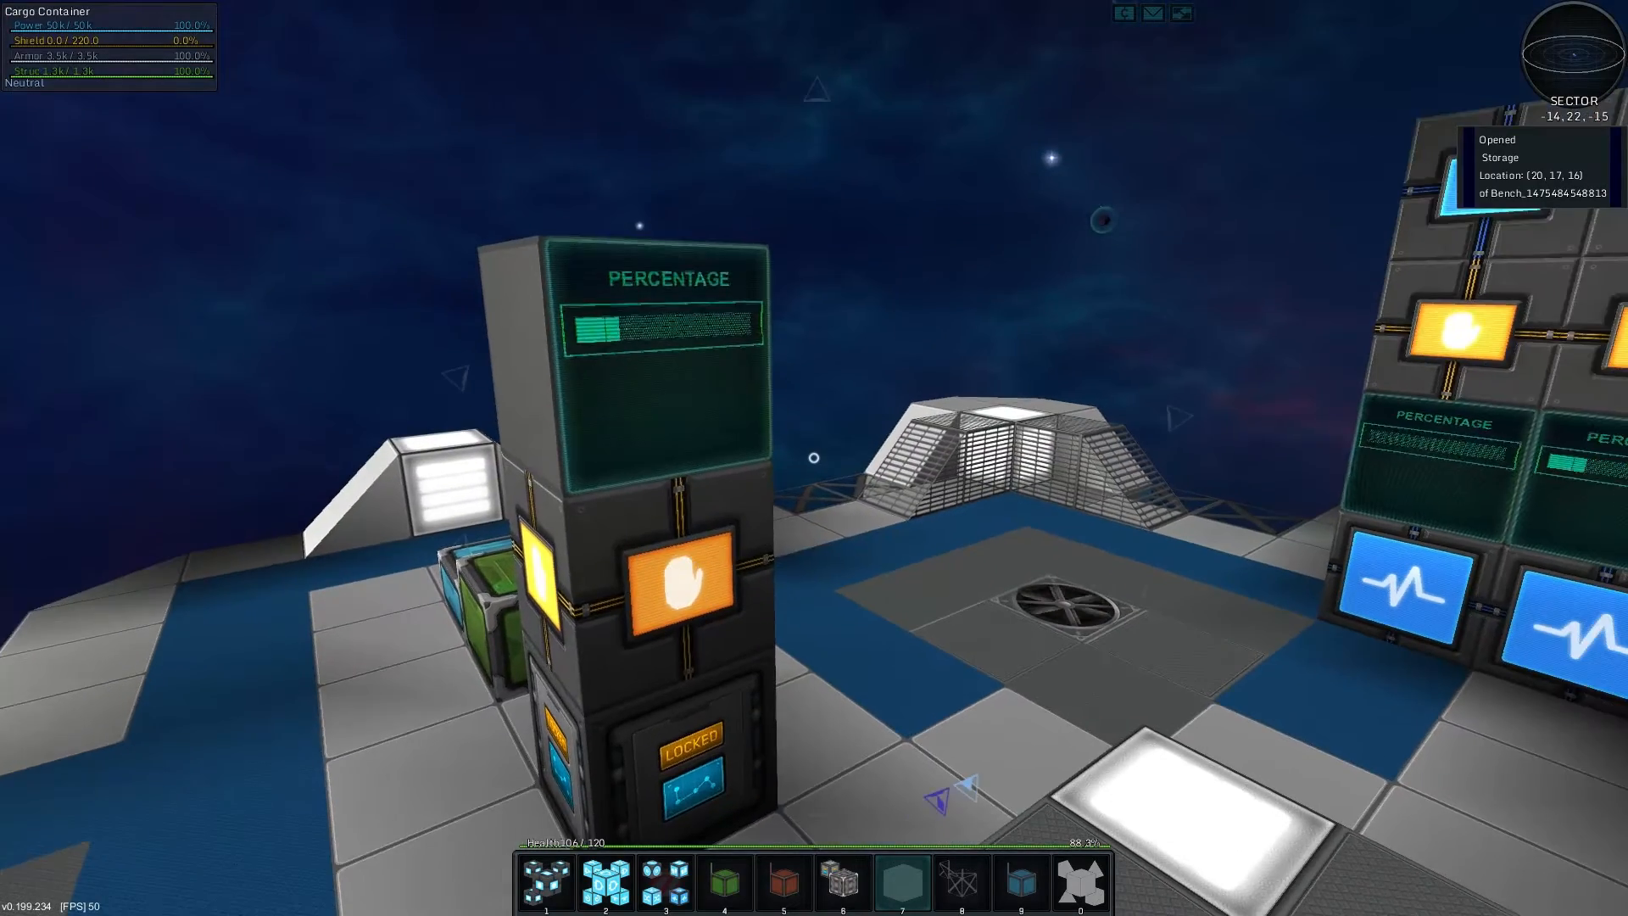